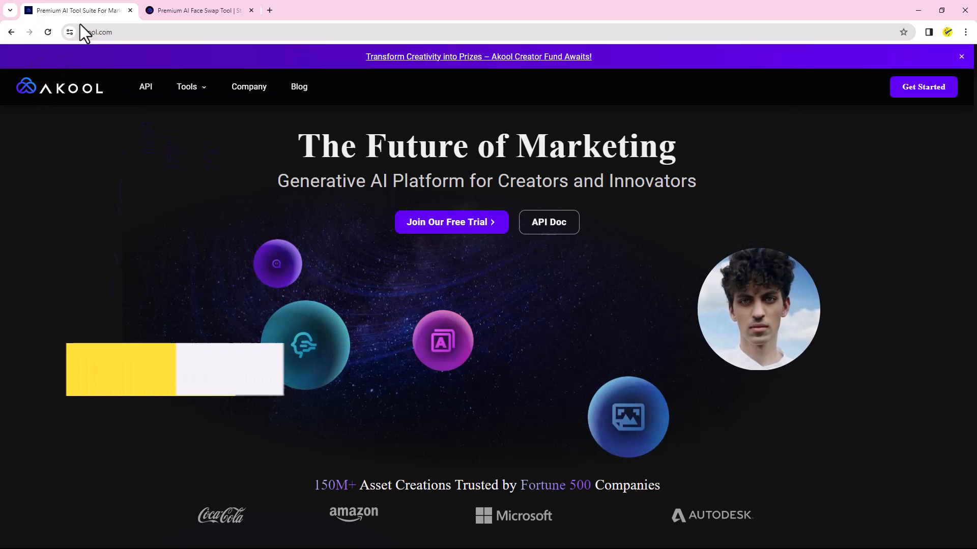
Go to the Face Swap tool from the Akool tools list
{"action": "left_click", "coordinate": [106, 32]}
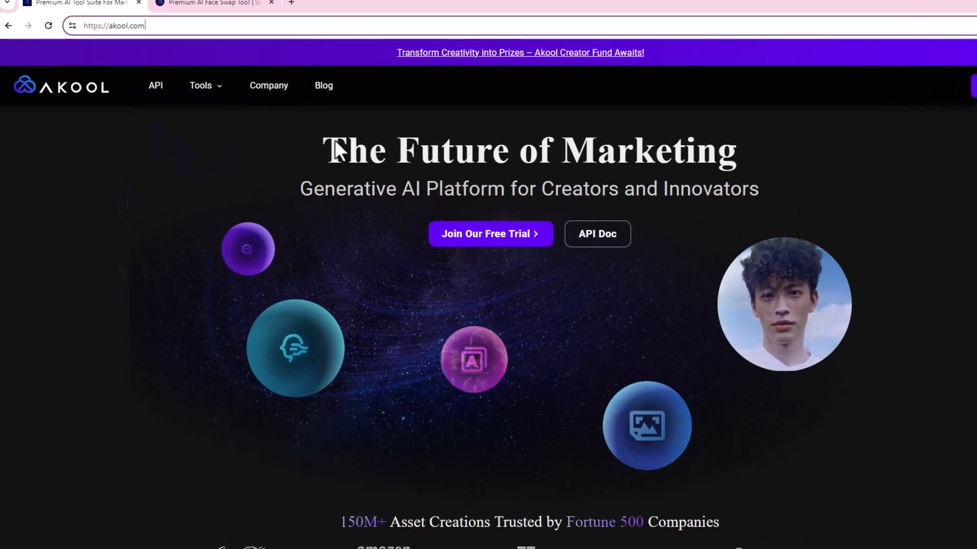
{"action": "left_click", "coordinate": [201, 86]}
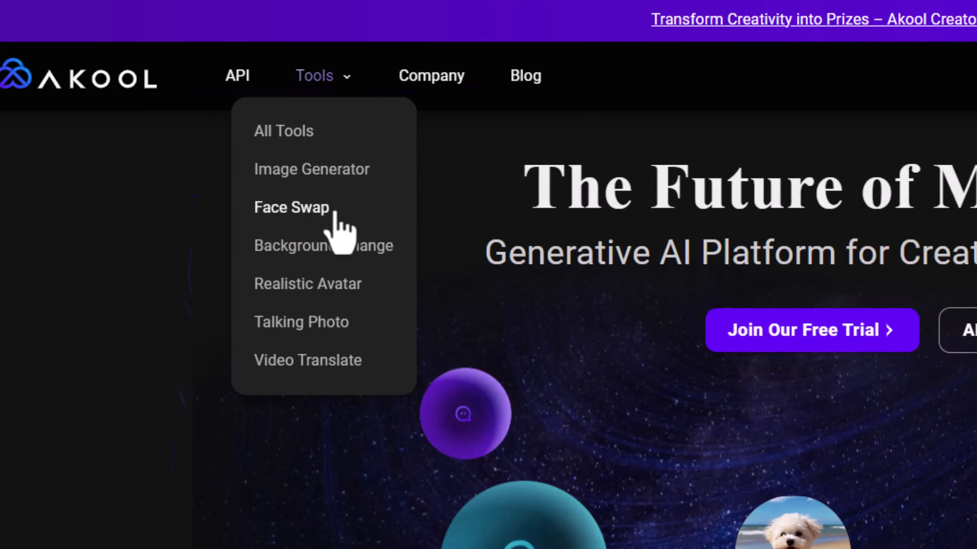
{"action": "left_click", "coordinate": [290, 207]}
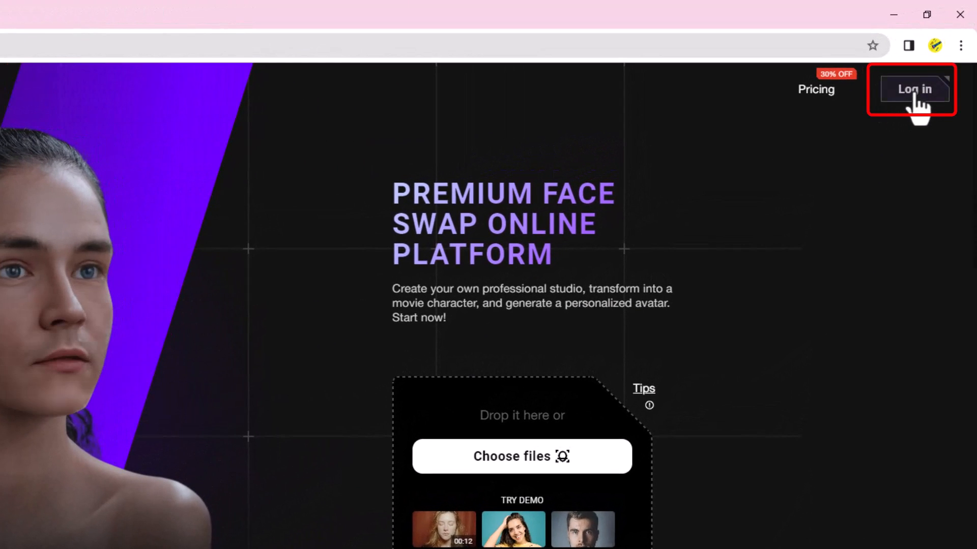
Sign in to the account and view the pricing plans
{"action": "left_click", "coordinate": [913, 89]}
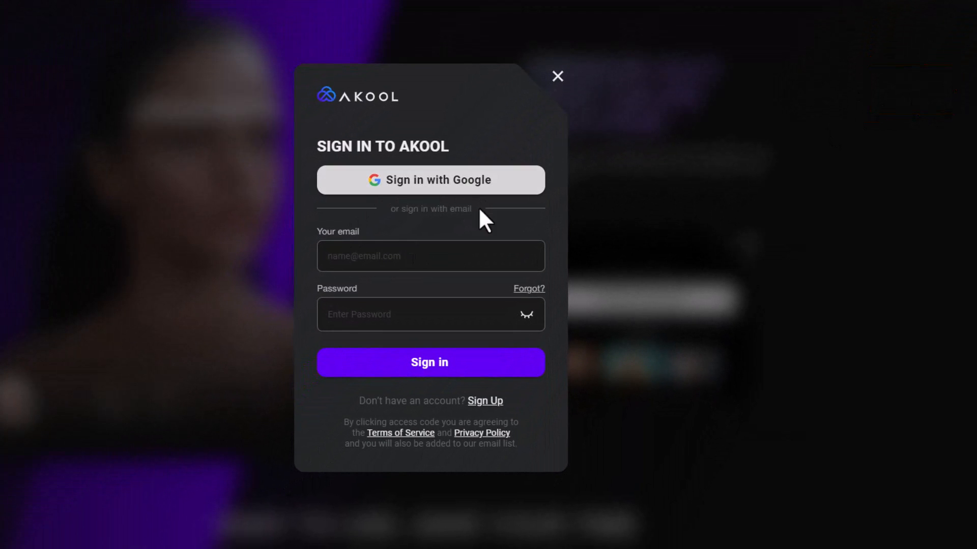
{"action": "mouse_move", "coordinate": [431, 292]}
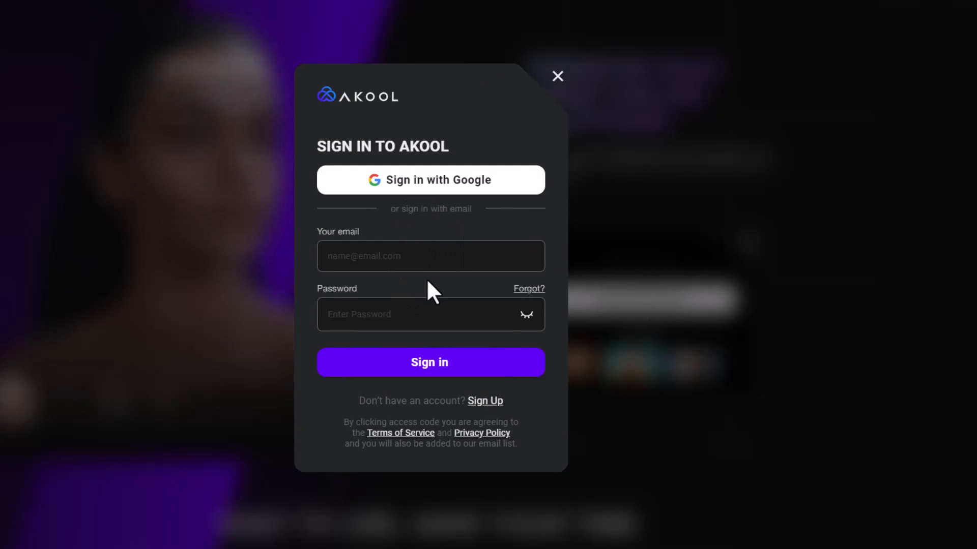
{"action": "mouse_move", "coordinate": [429, 180]}
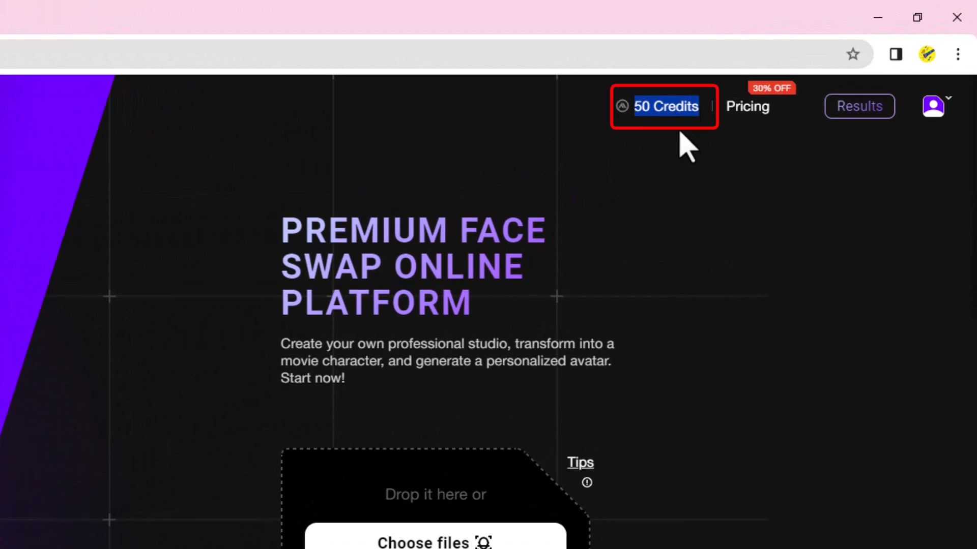
{"action": "mouse_move", "coordinate": [725, 221]}
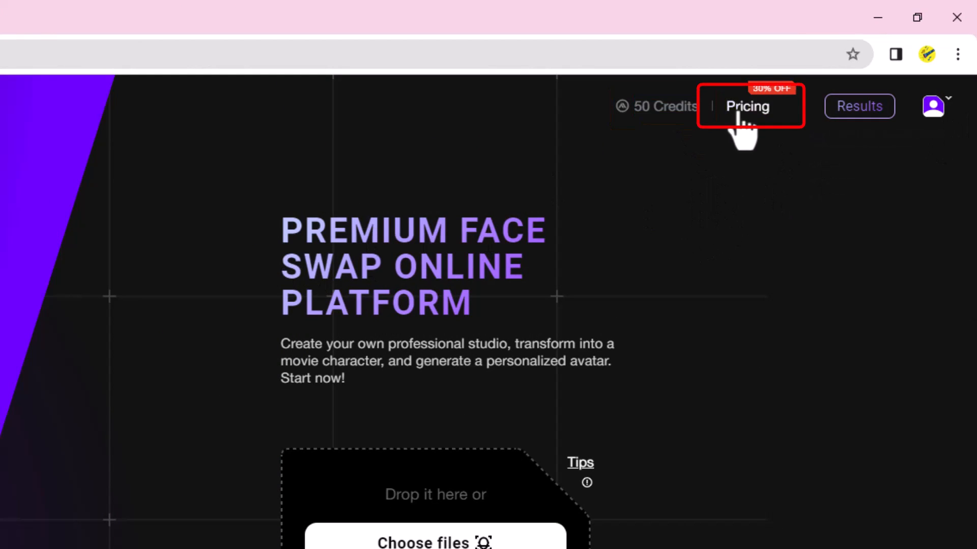
{"action": "left_click", "coordinate": [748, 106]}
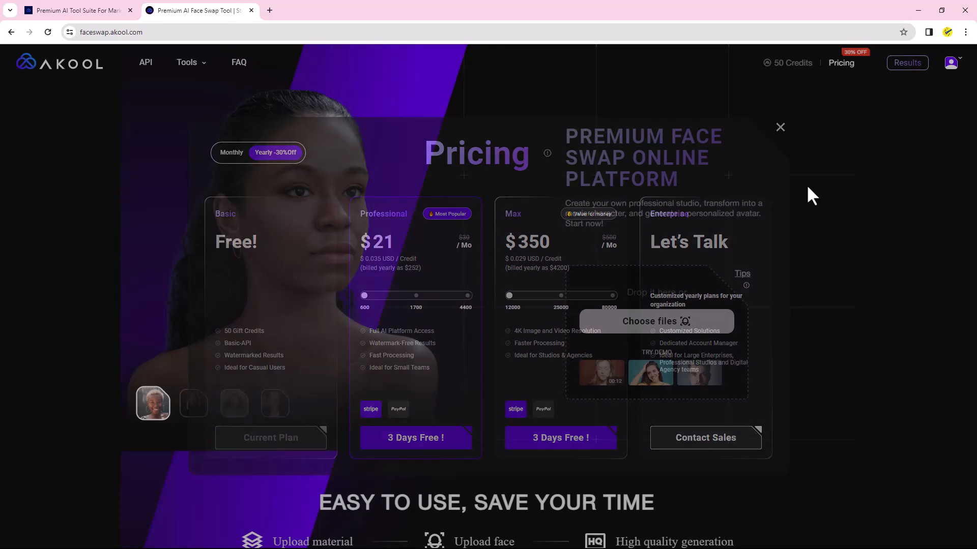
Close the pricing plans and return to the face swap page
{"action": "left_click", "coordinate": [779, 128]}
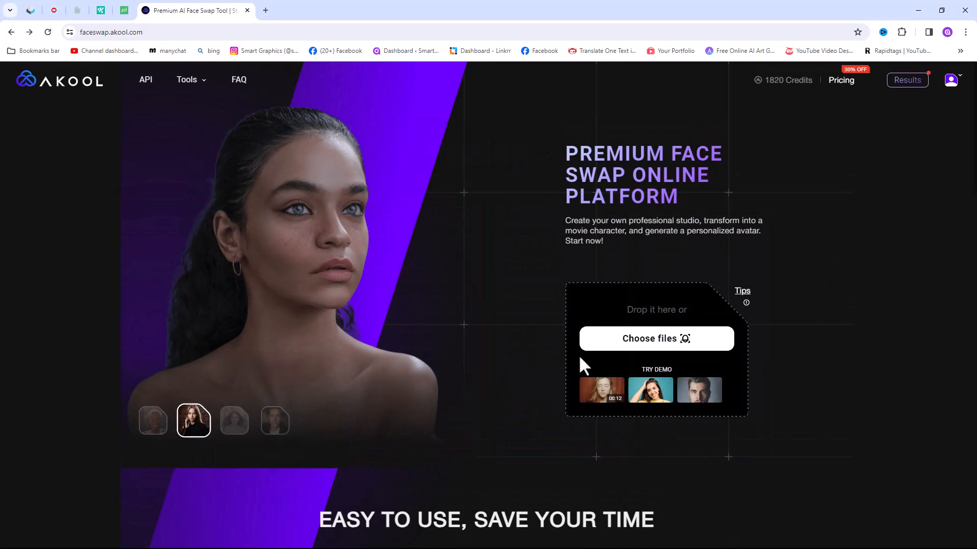
{"action": "mouse_move", "coordinate": [656, 337]}
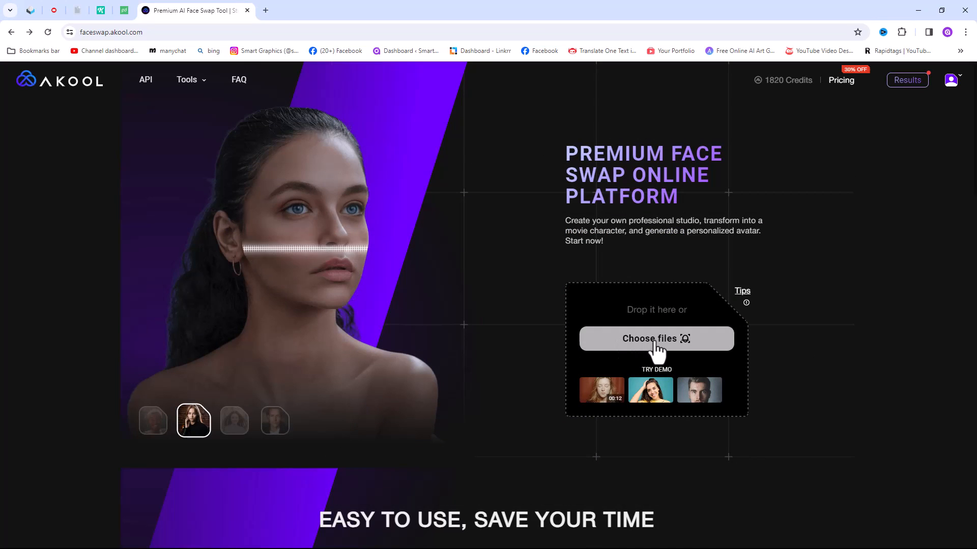
{"action": "left_click", "coordinate": [656, 337]}
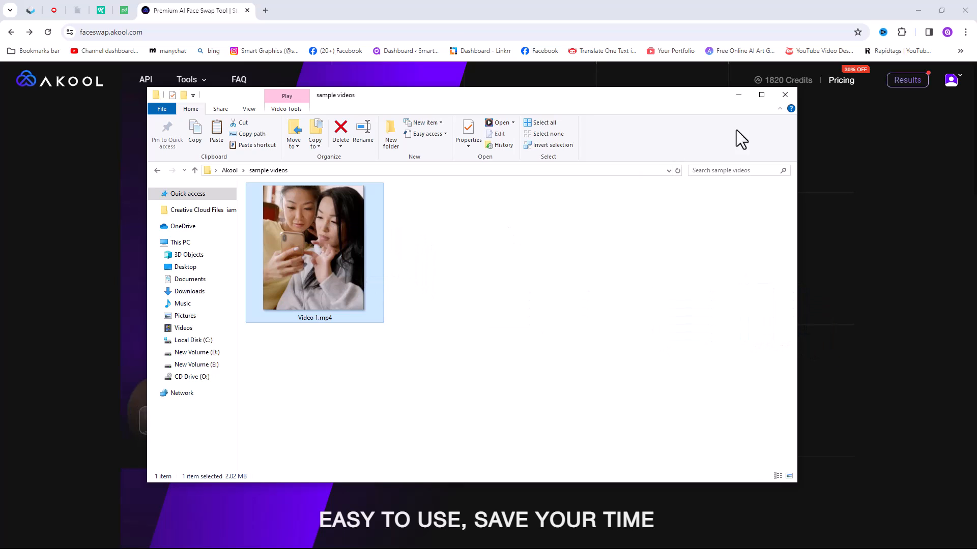
{"action": "left_click", "coordinate": [784, 94]}
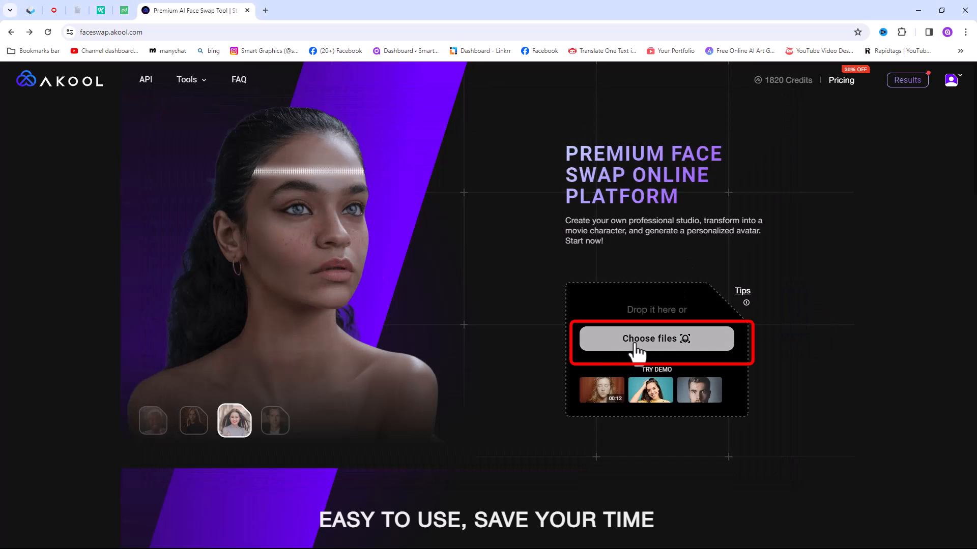
Upload Video 1.mp4 from the sample videos folder as the source video
{"action": "left_click", "coordinate": [656, 338]}
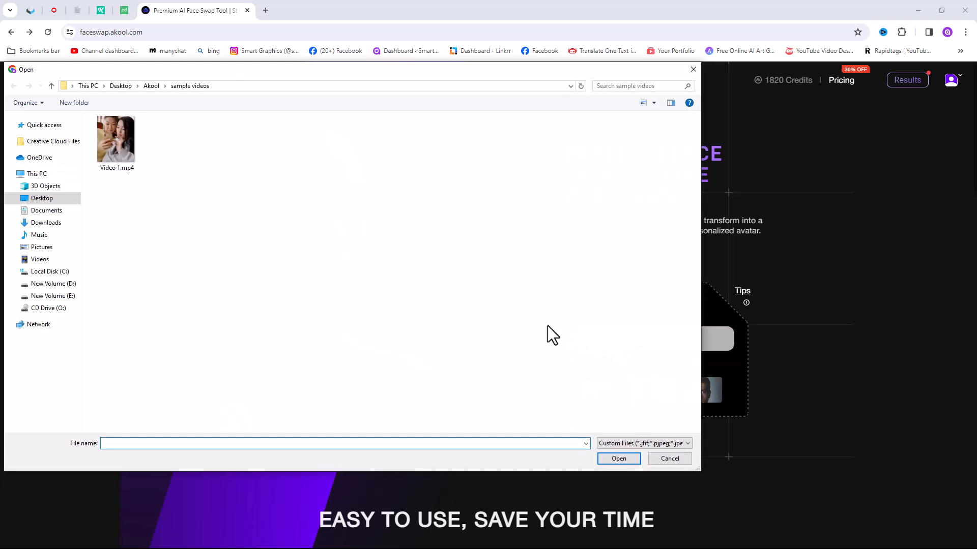
{"action": "left_click", "coordinate": [116, 138]}
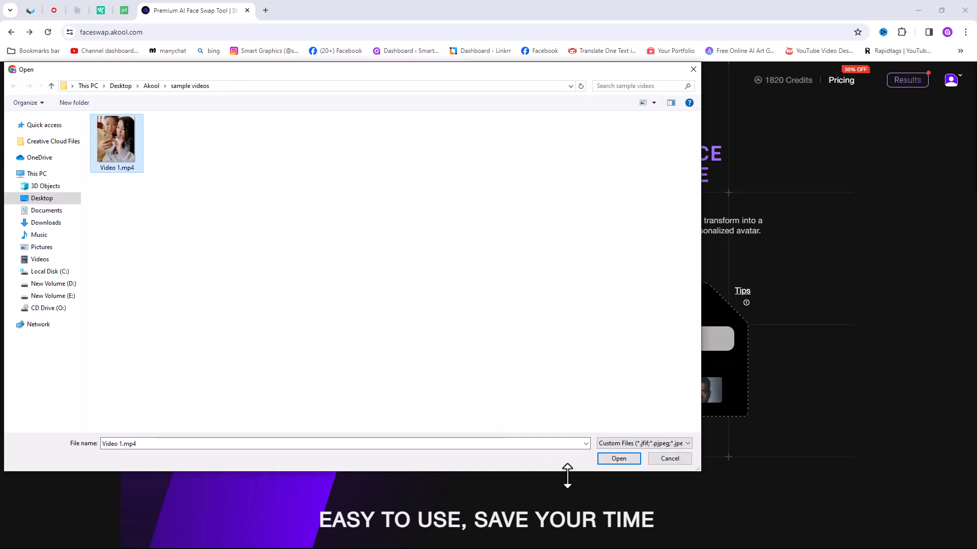
{"action": "left_click", "coordinate": [618, 459]}
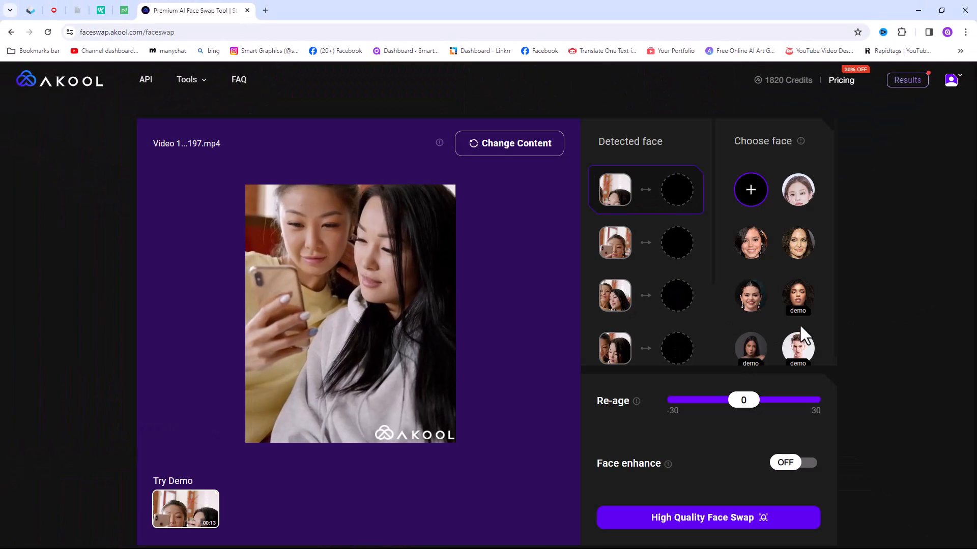
Upload the second portrait photo from the sample folder as a face choice
{"action": "left_click", "coordinate": [349, 313]}
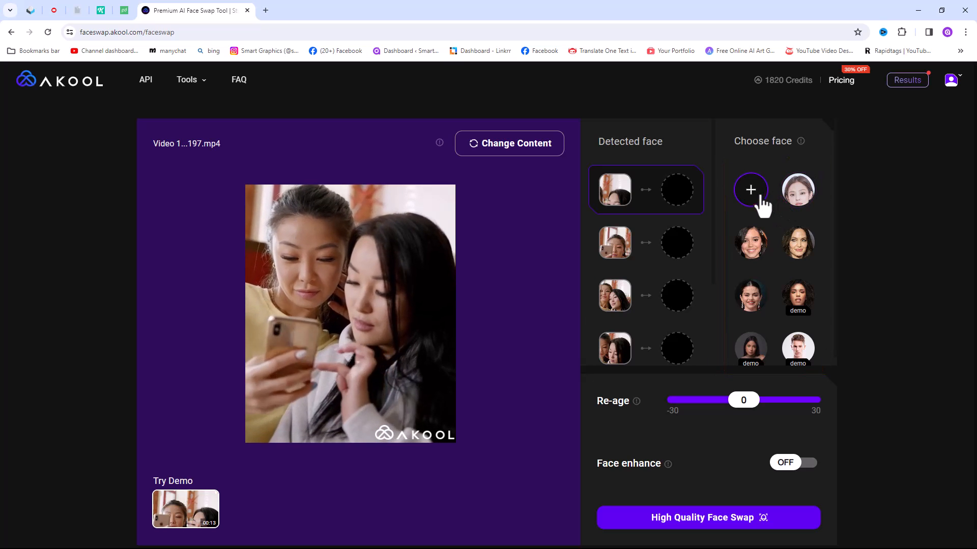
{"action": "left_click", "coordinate": [750, 190]}
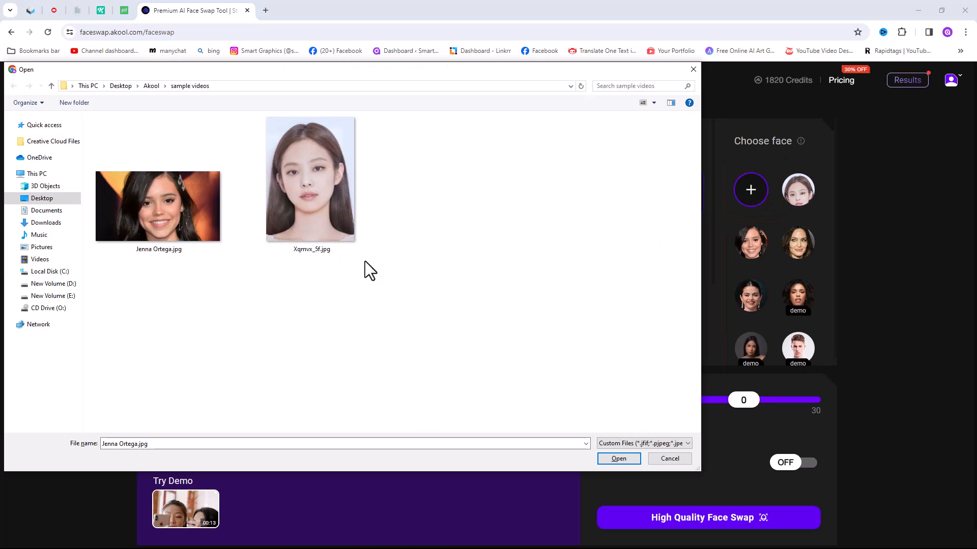
{"action": "left_click", "coordinate": [310, 179]}
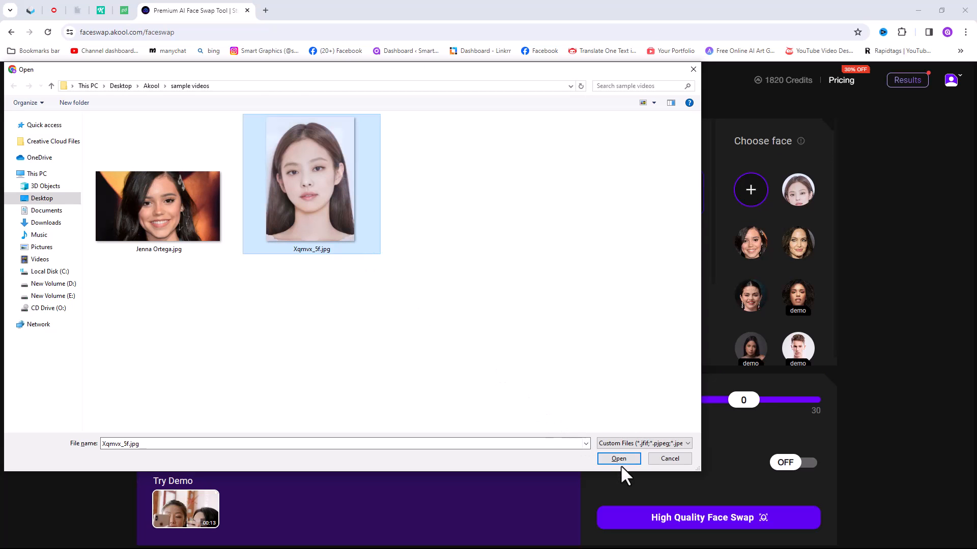
{"action": "left_click", "coordinate": [618, 458]}
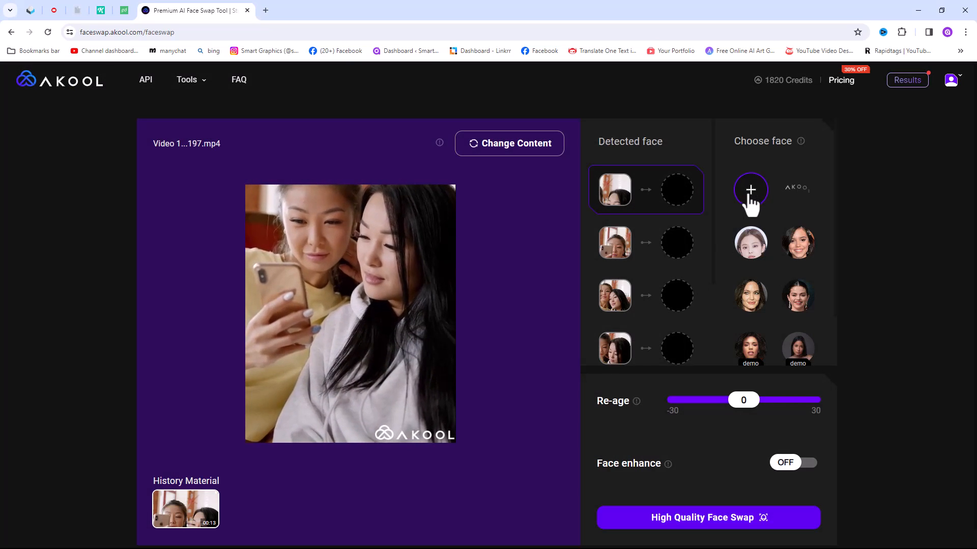
Upload the first portrait photo as another face choice
{"action": "left_click", "coordinate": [750, 190]}
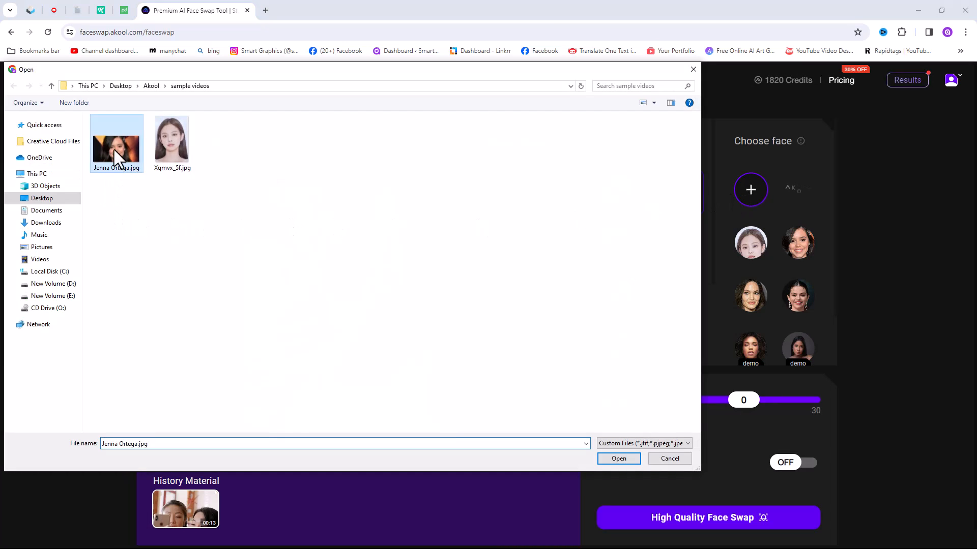
{"action": "left_click", "coordinate": [618, 459]}
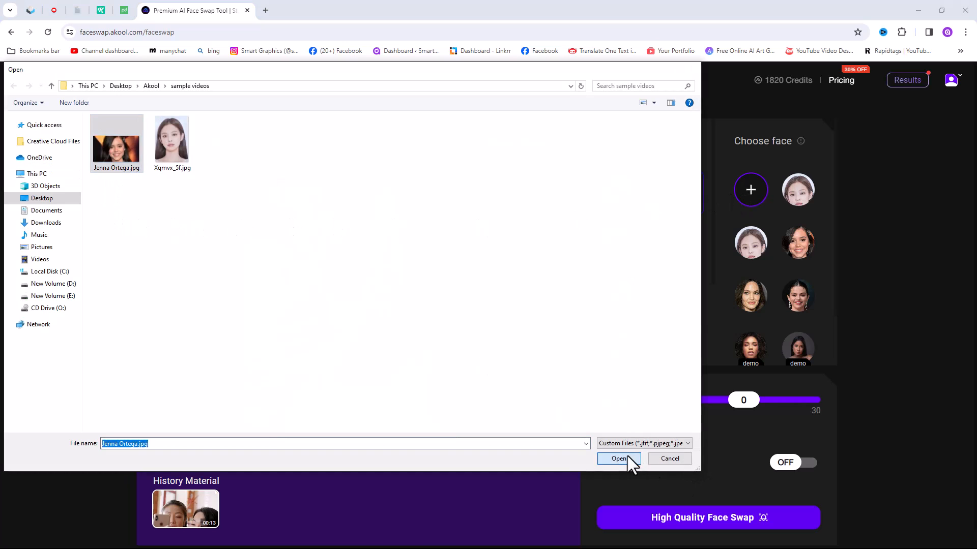
{"action": "left_click", "coordinate": [617, 459]}
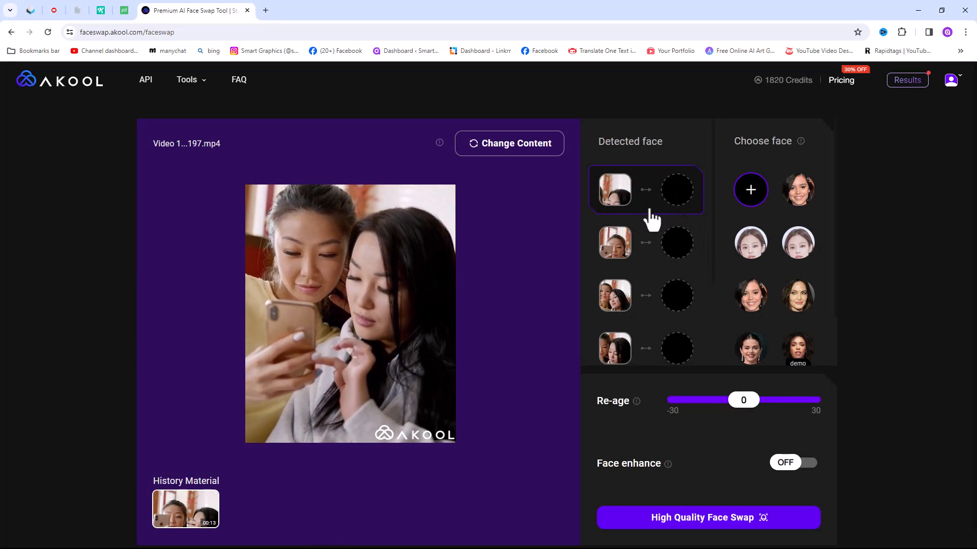
Assign uploaded faces to the first and second detected faces and select the fourth
{"action": "left_click", "coordinate": [797, 190]}
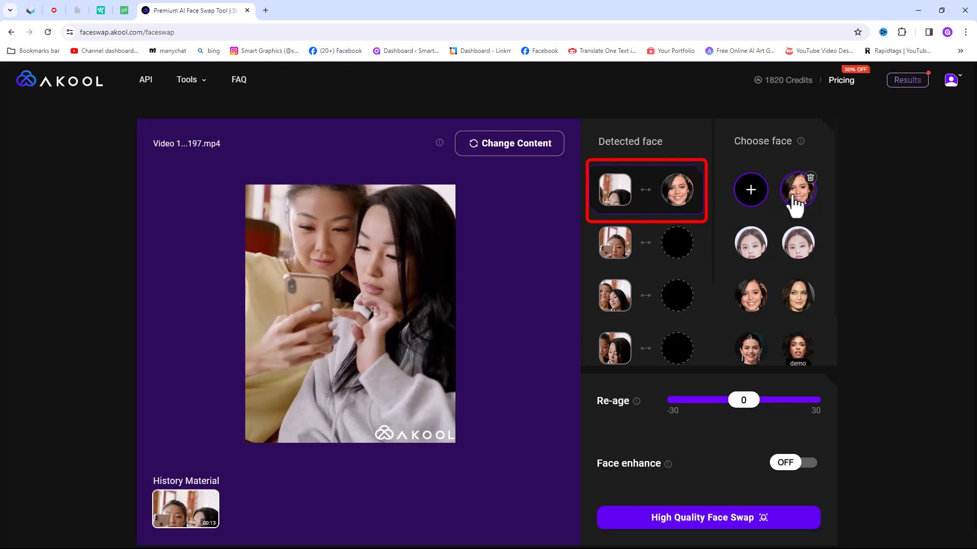
{"action": "left_click", "coordinate": [677, 243]}
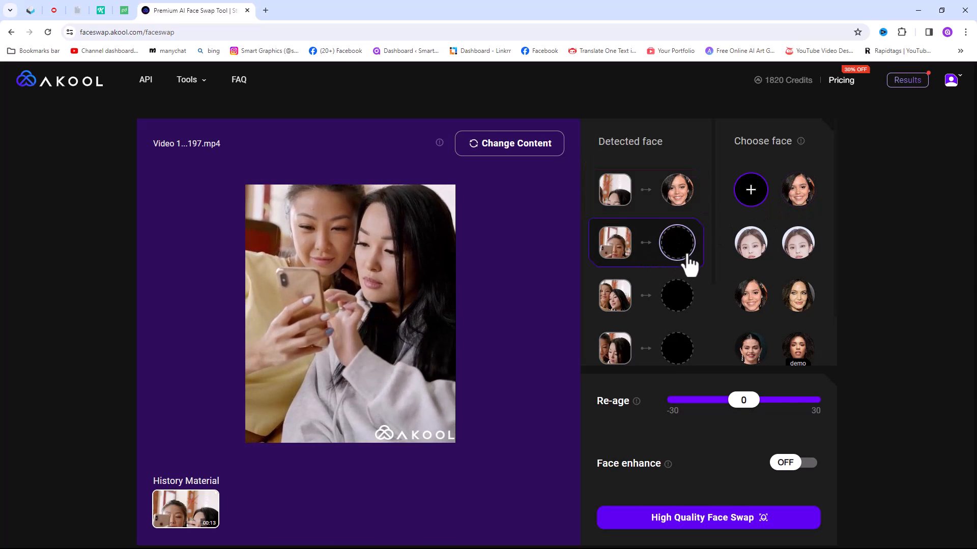
{"action": "left_click", "coordinate": [798, 243]}
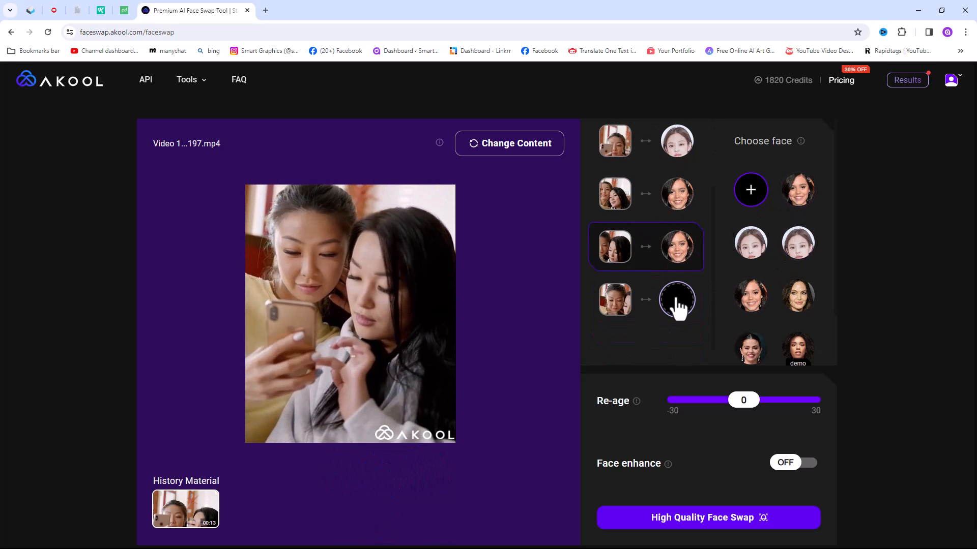
{"action": "left_click", "coordinate": [677, 301]}
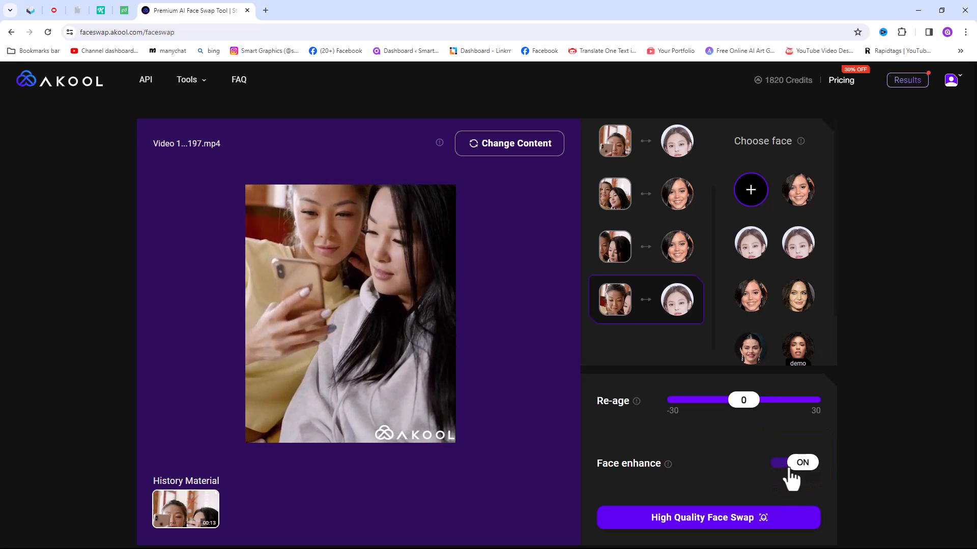
Turn on face enhancement and submit the High Quality Face Swap
{"action": "left_click", "coordinate": [707, 518]}
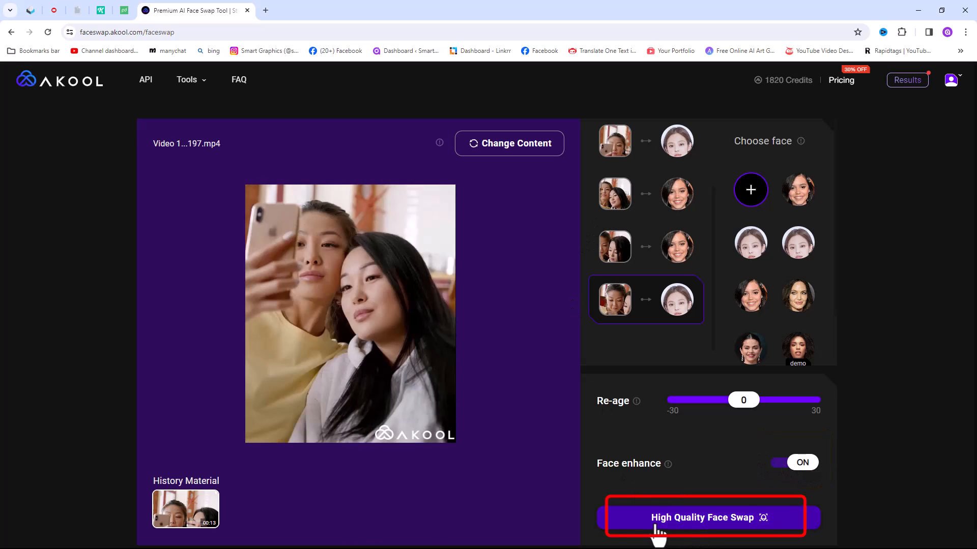
{"action": "left_click", "coordinate": [706, 518]}
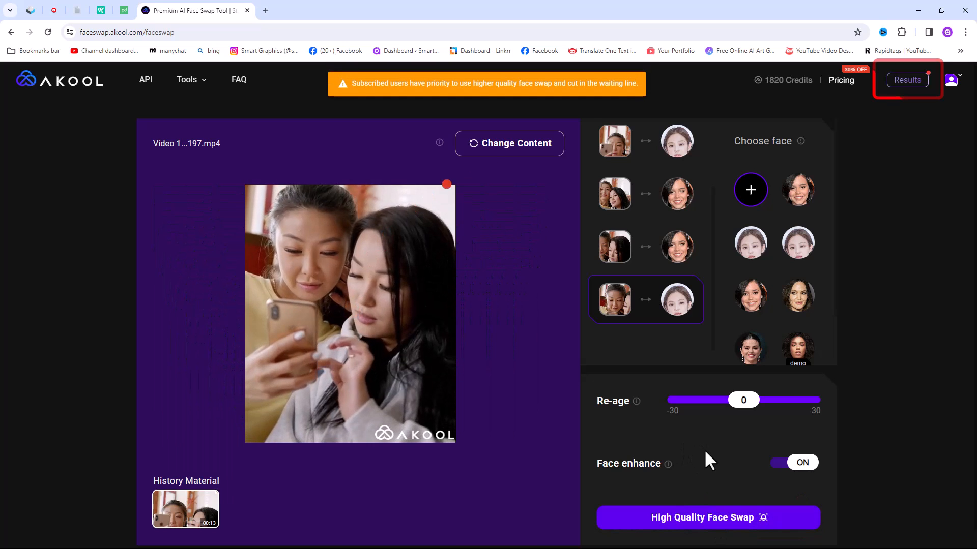
{"action": "left_click", "coordinate": [906, 79]}
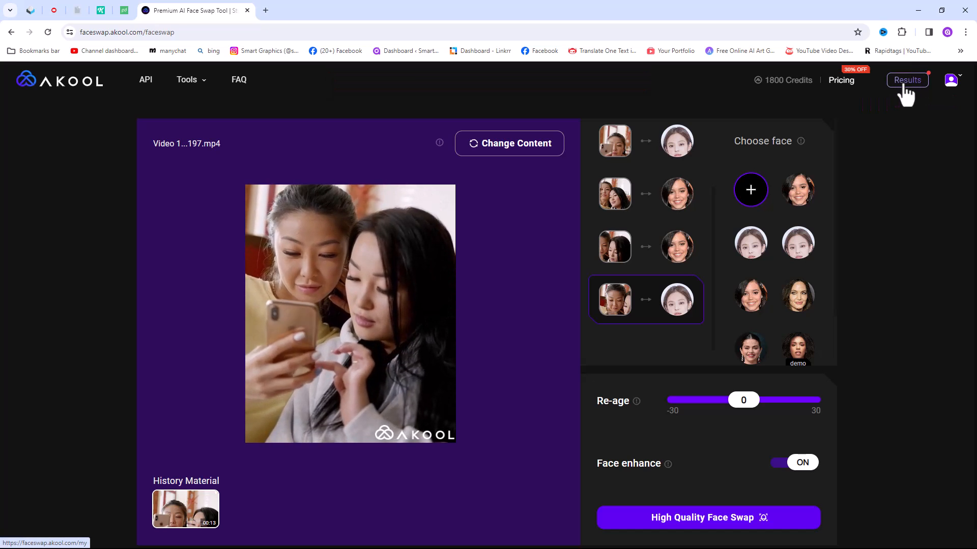
Download the earlier finished swapped video from the Results page
{"action": "left_click", "coordinate": [906, 79]}
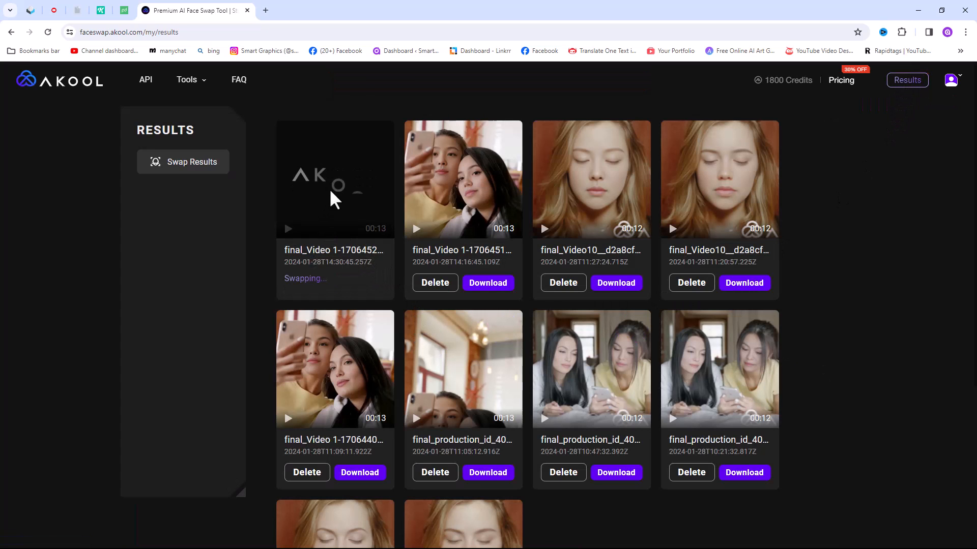
{"action": "mouse_move", "coordinate": [487, 238]}
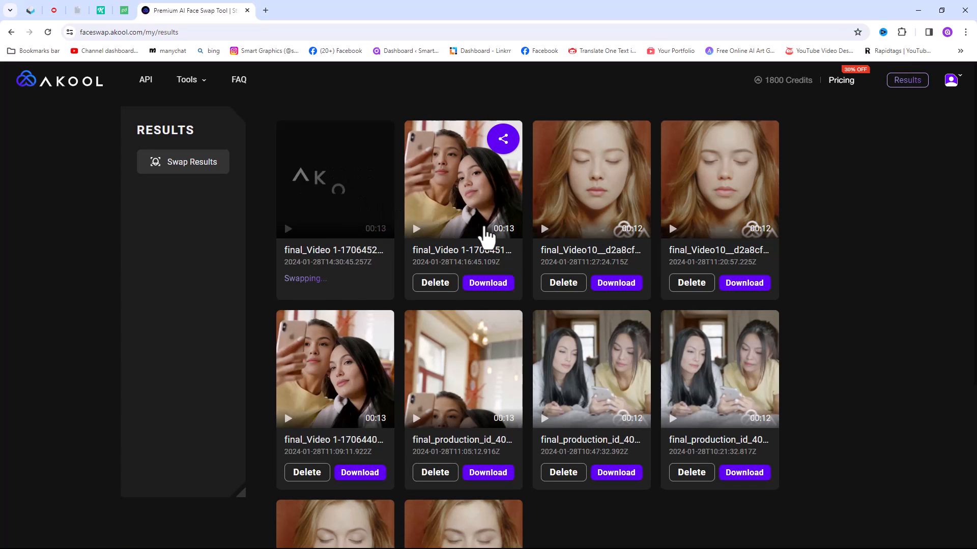
{"action": "left_click", "coordinate": [487, 283]}
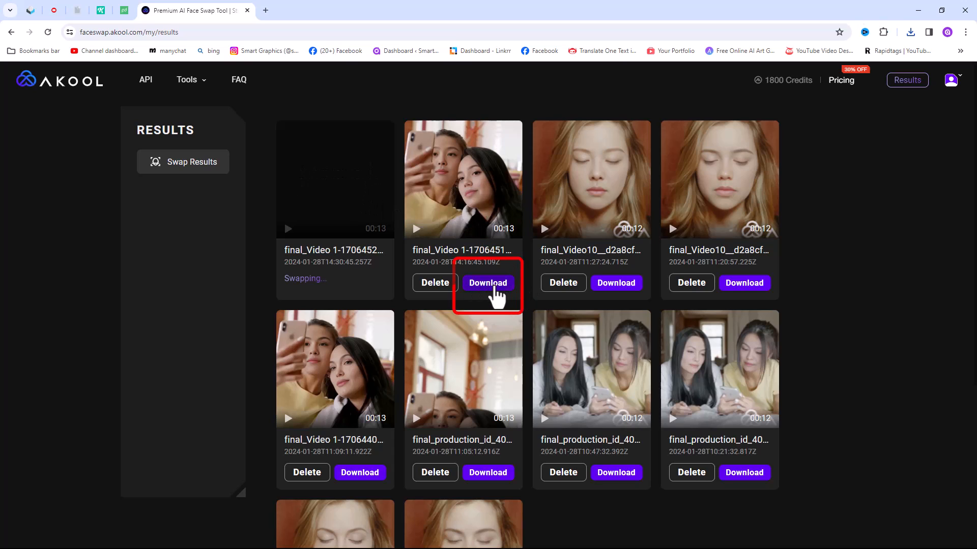